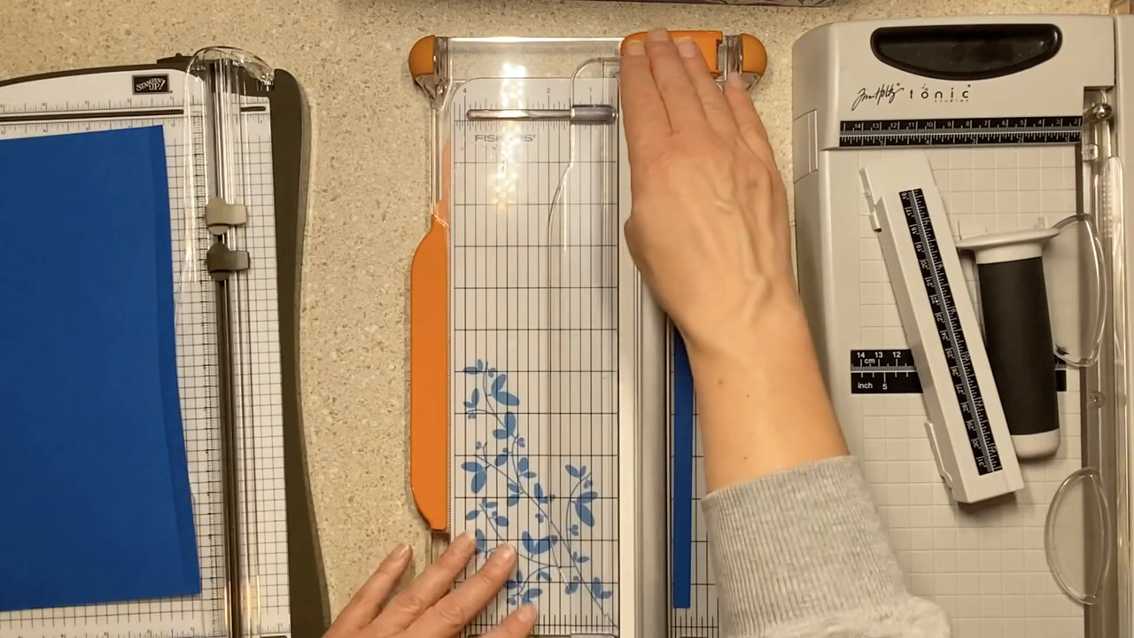
Step: Pull the Fiskars rotary blade down the rail to slice a strip from the blue cardstock
left_click_drag(673, 53, 655, 399)
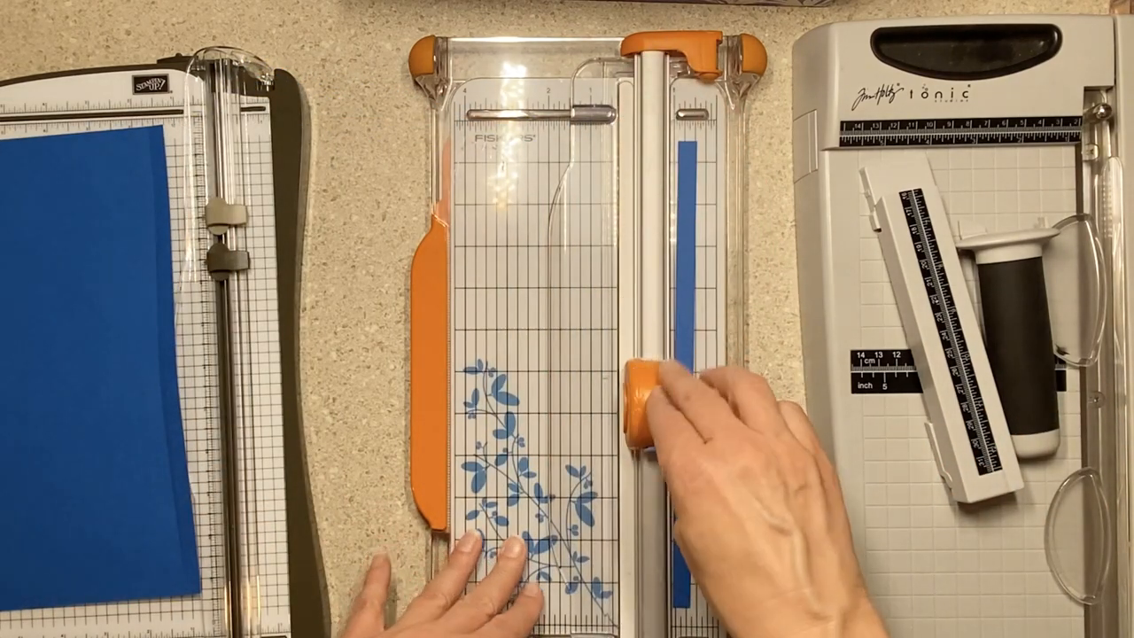